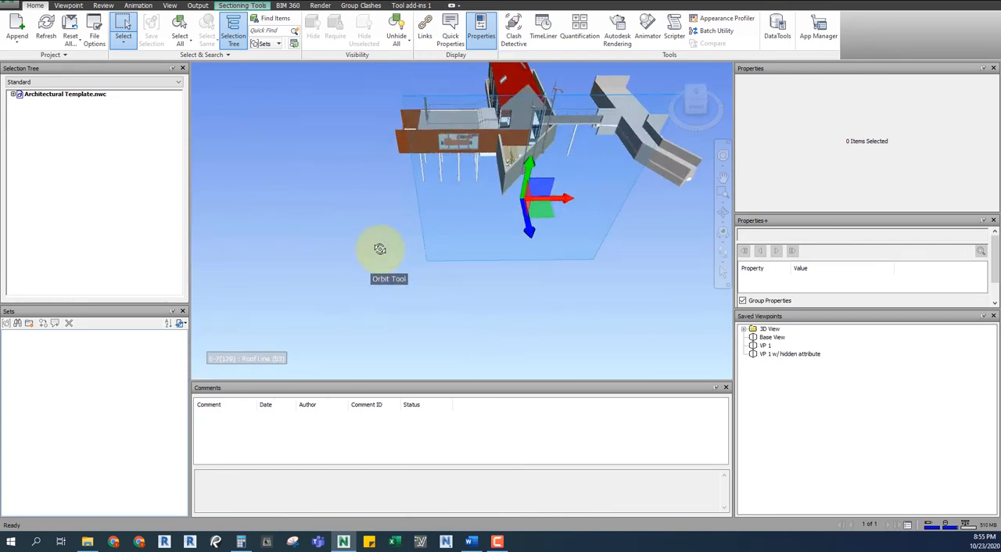
Orbit around the sectioned house model to inspect where the plane cuts it
drag(380, 249, 513, 296)
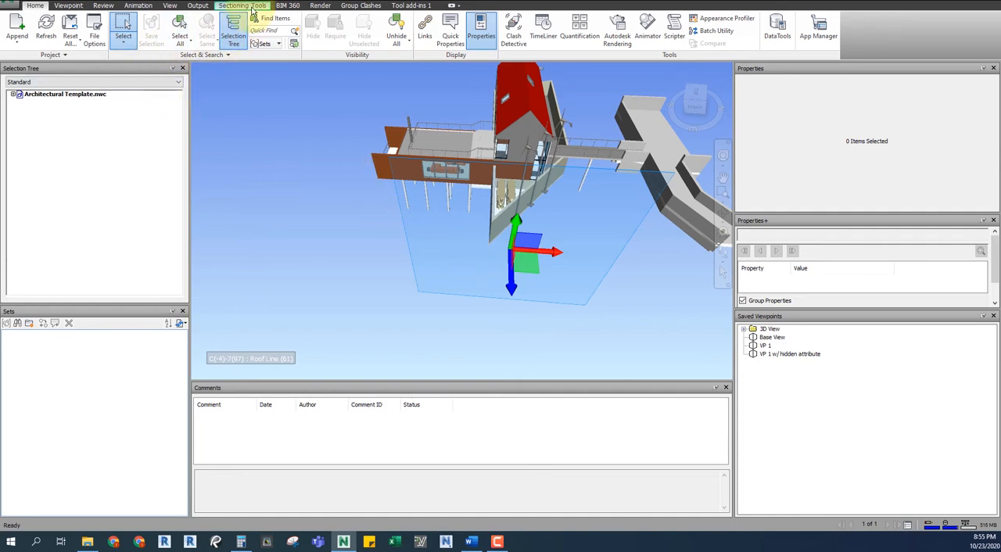
Set the section plane alignment to Align To Surface from the Sectioning Tools
click(243, 7)
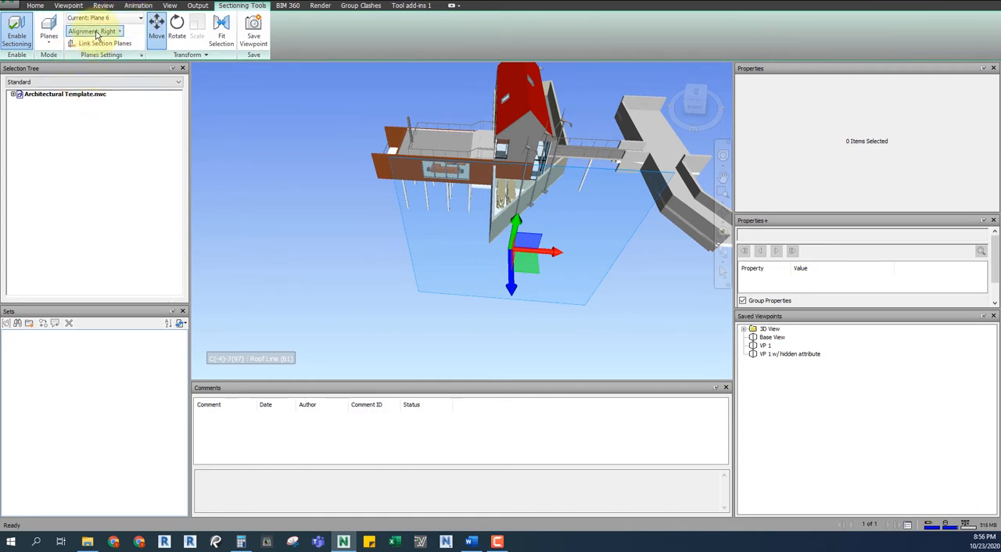
click(118, 31)
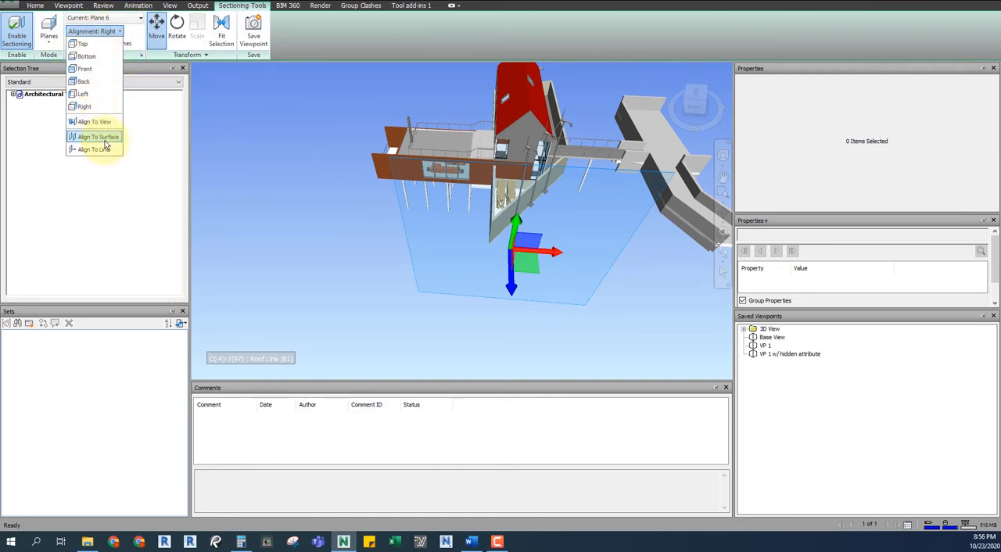
click(97, 138)
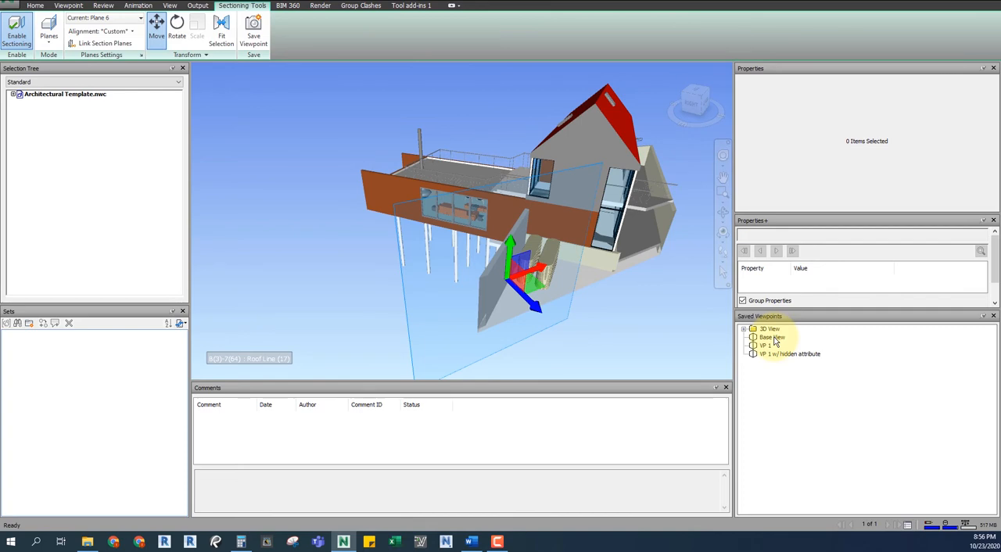
Restore the Base View saved viewpoint and pan the whole house into view
double_click(773, 337)
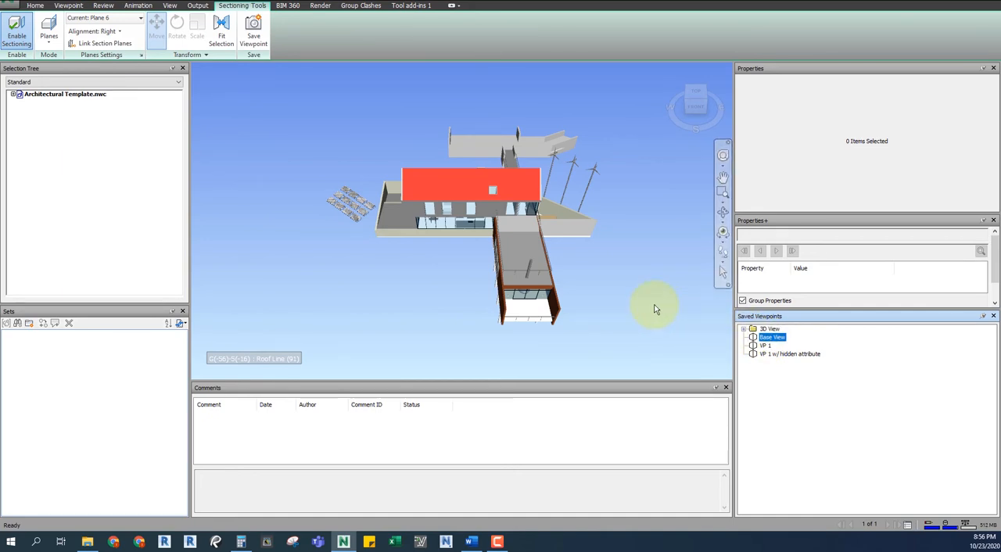
mouse_move(687, 319)
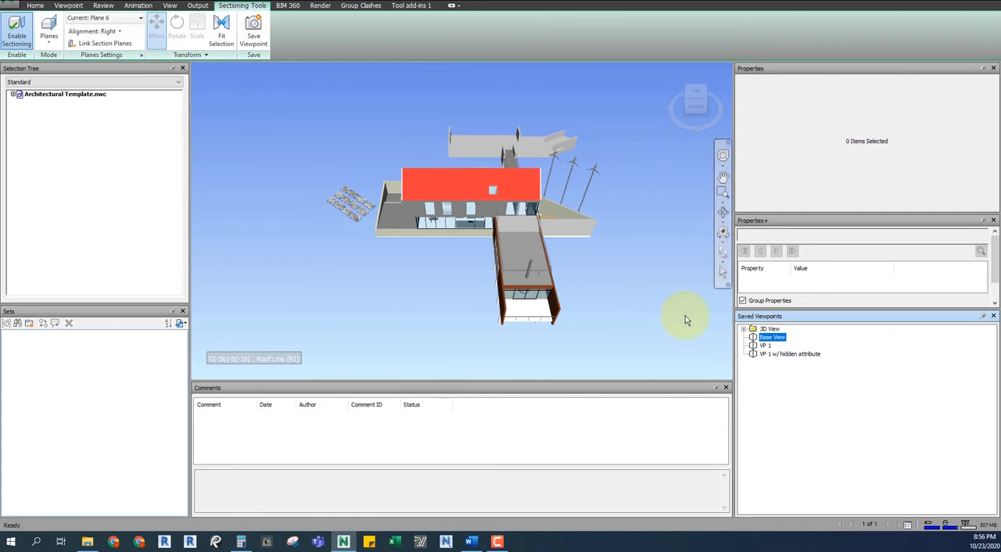
mouse_move(586, 255)
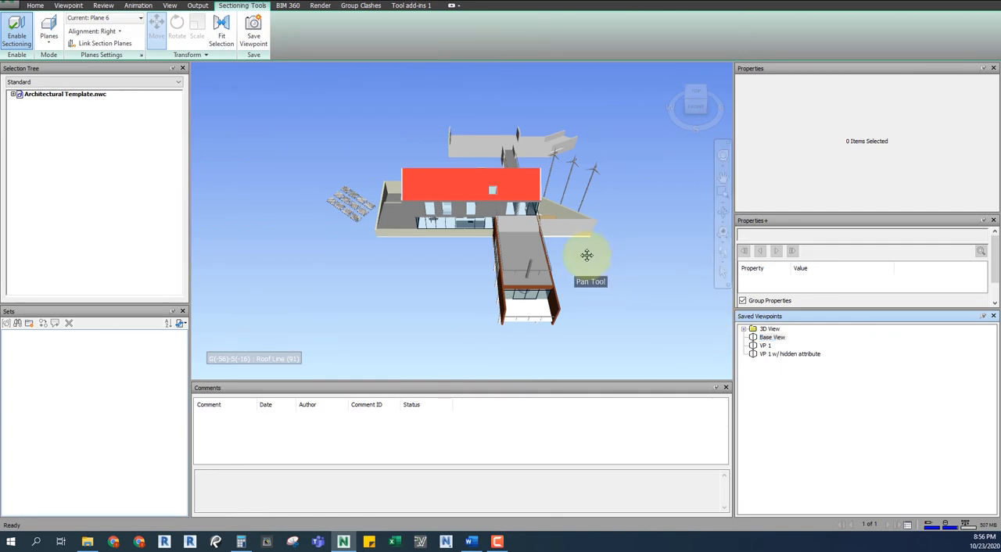
drag(586, 255, 642, 297)
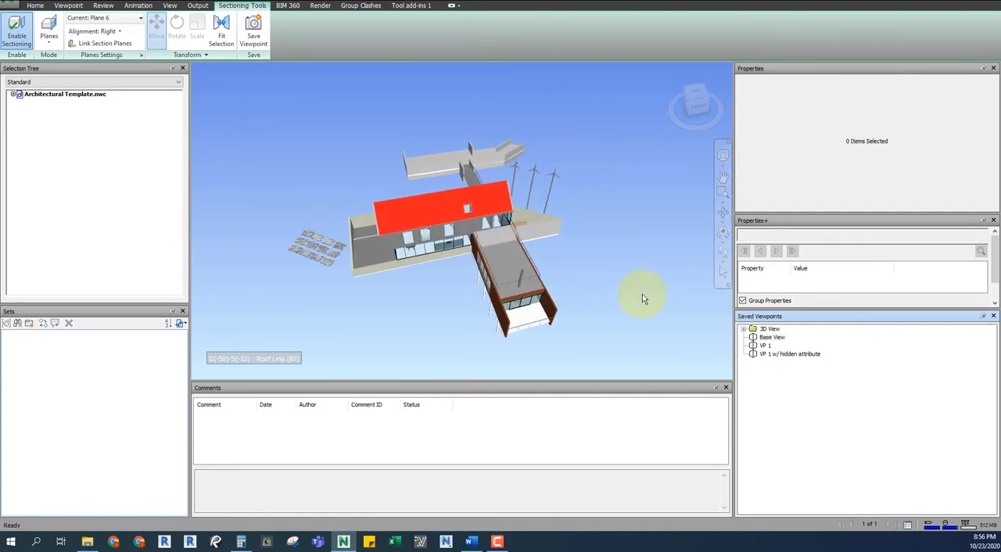
Edit viewpoint VP 1 so its Saved Attributes include Hide/Required
right_click(765, 344)
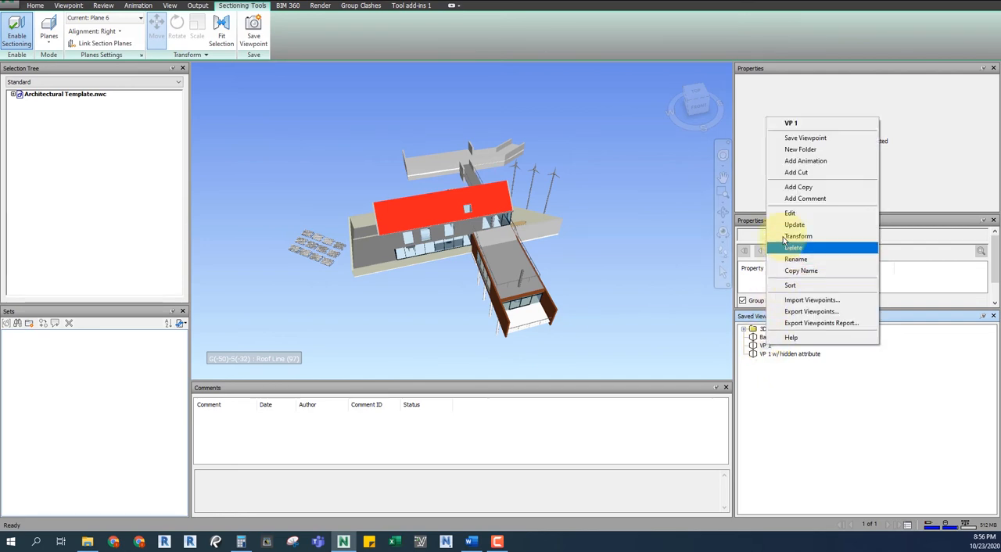
click(790, 213)
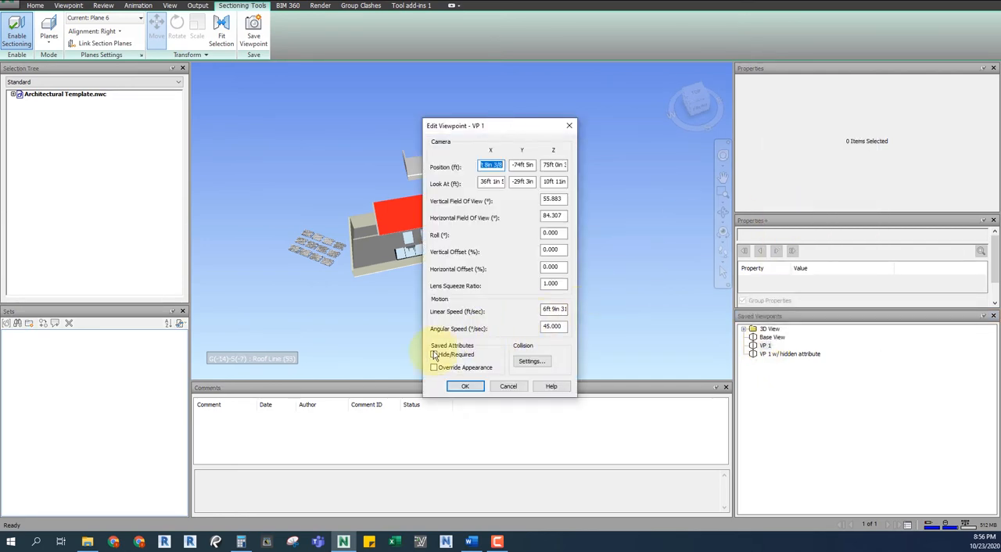
click(435, 353)
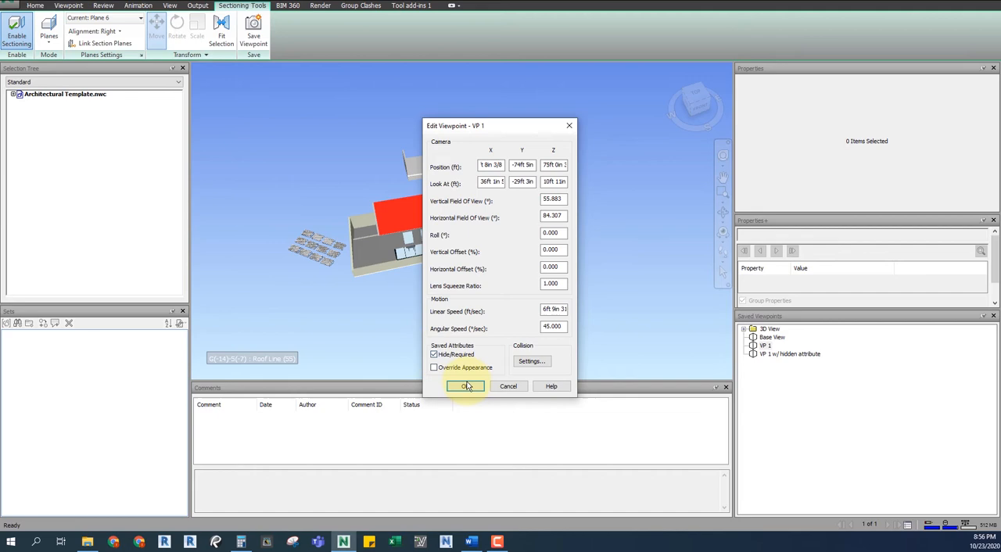
right_click(788, 353)
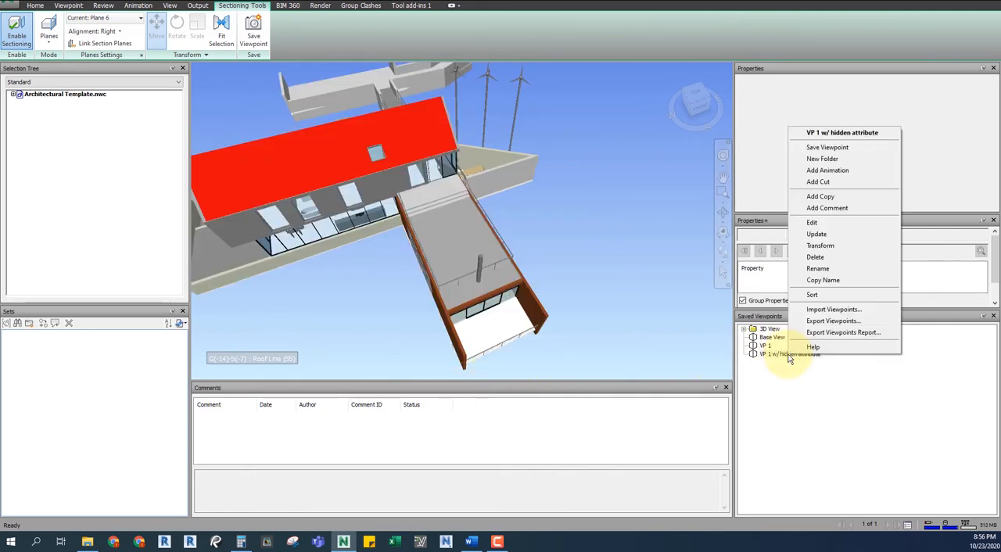
click(812, 222)
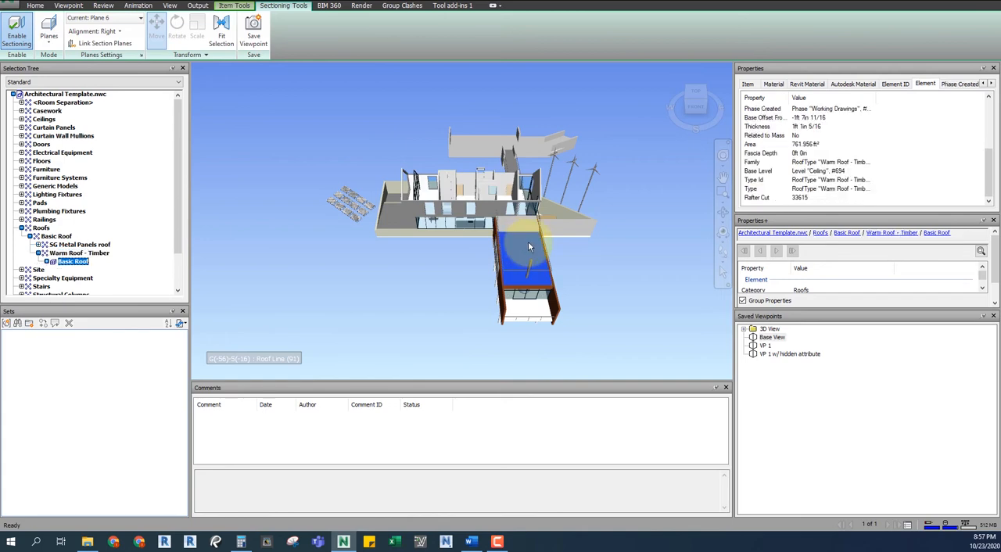
Hide the selected Compound Ceiling so the interior shows from above
click(529, 254)
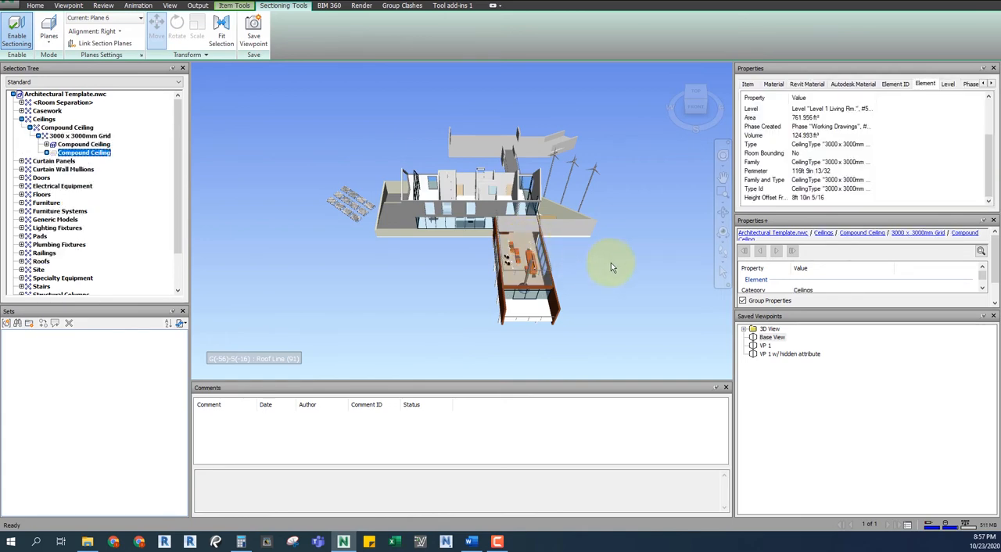
right_click(765, 338)
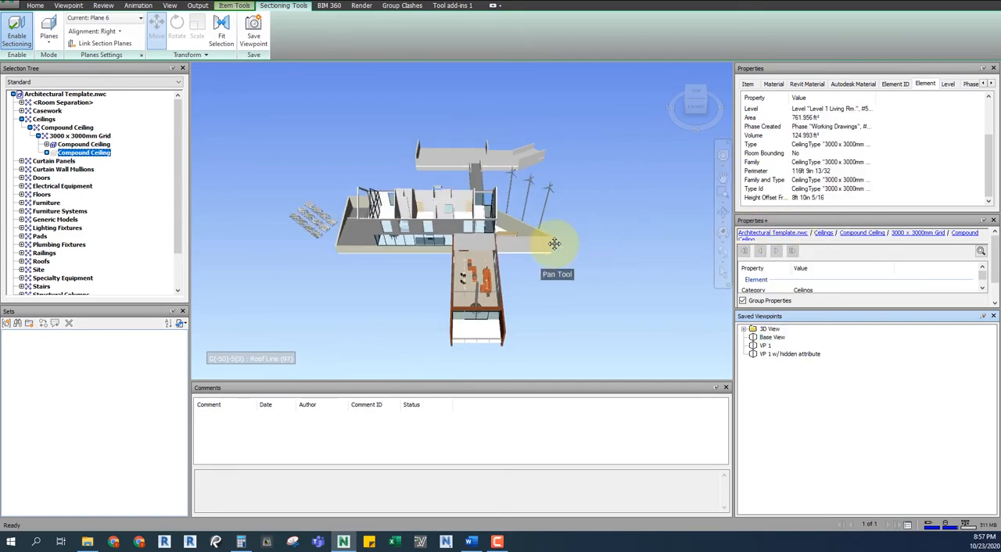
drag(554, 244, 446, 260)
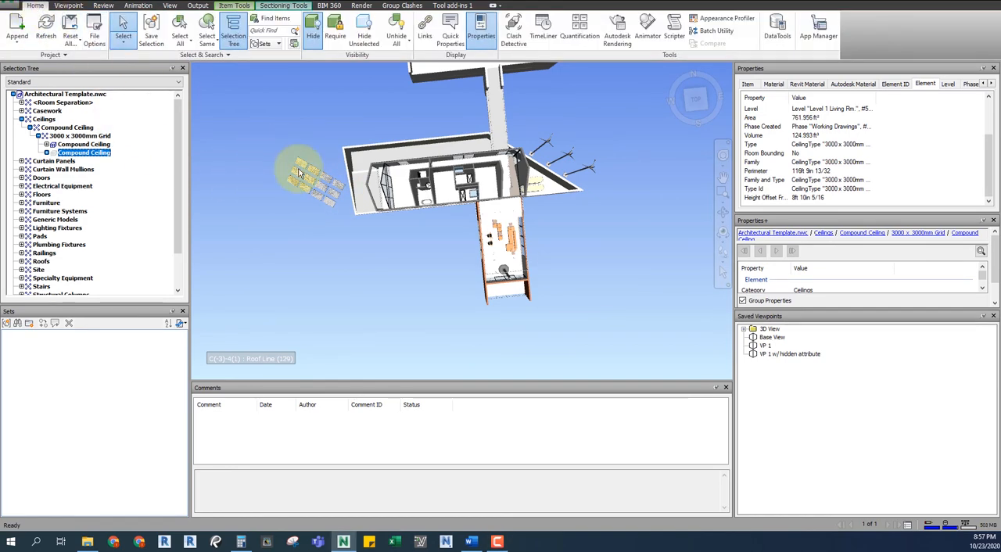
mouse_move(328, 148)
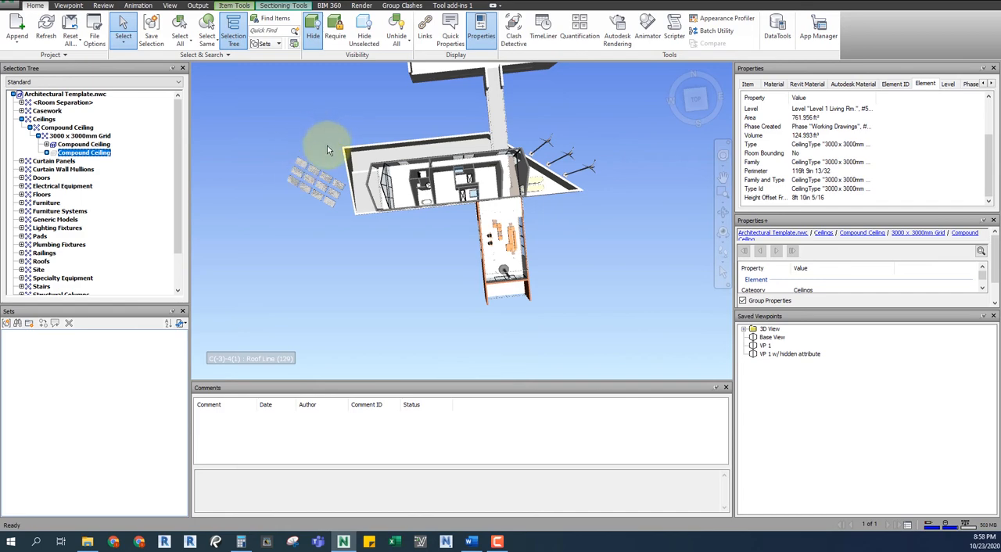
mouse_move(122, 24)
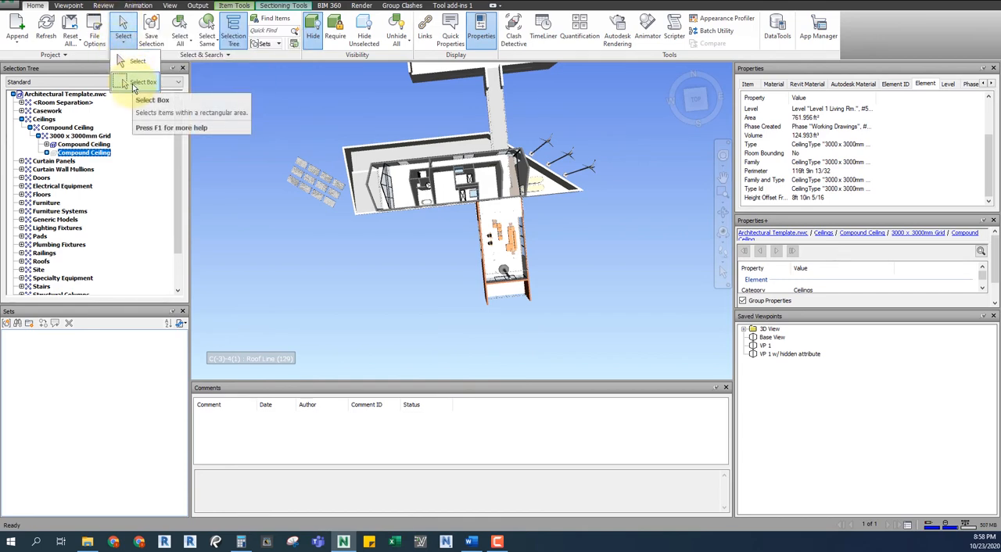
mouse_move(143, 81)
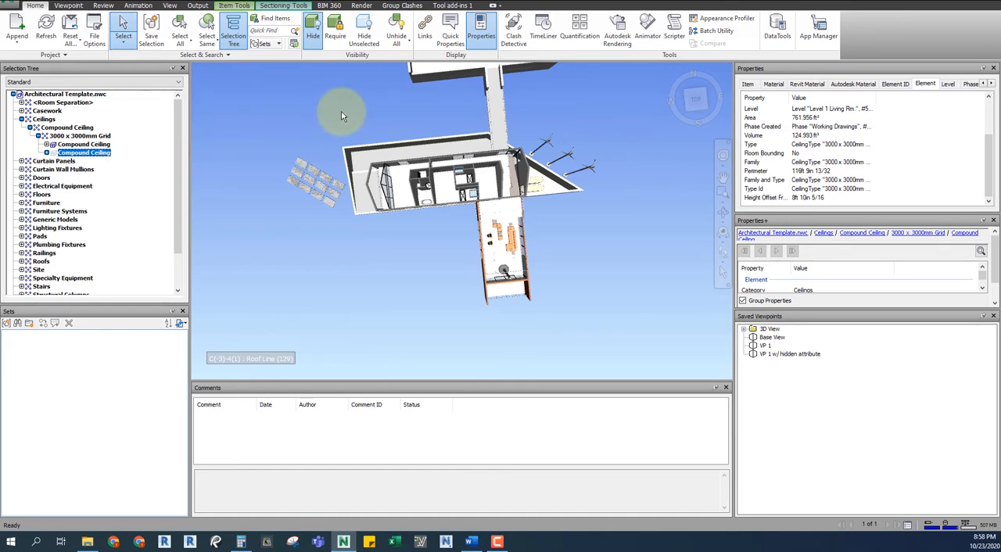
mouse_move(341, 116)
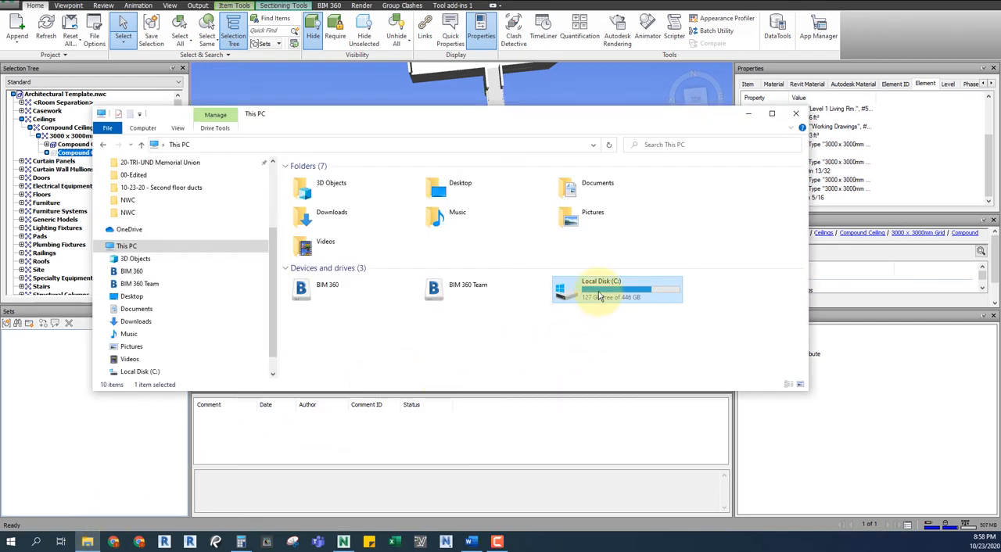
Navigate to C:\Program Files\Autodesk\Navisworks Manage 2020\Layout in File Explorer
double_click(617, 290)
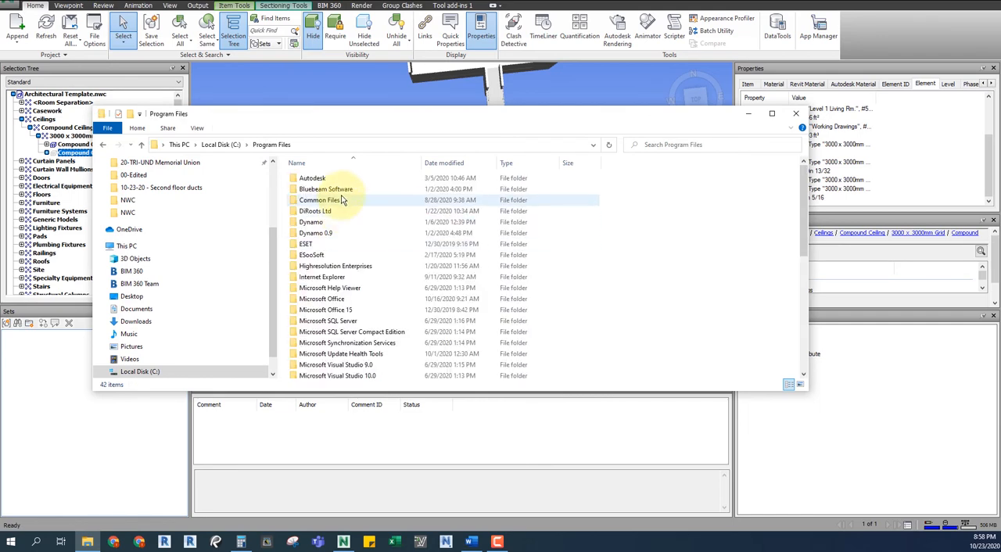
double_click(313, 179)
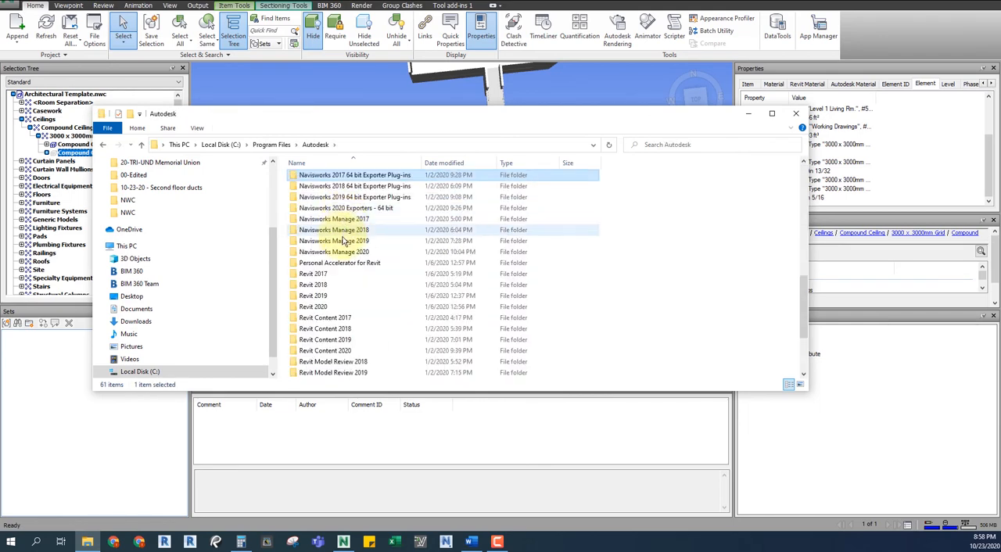
click(335, 229)
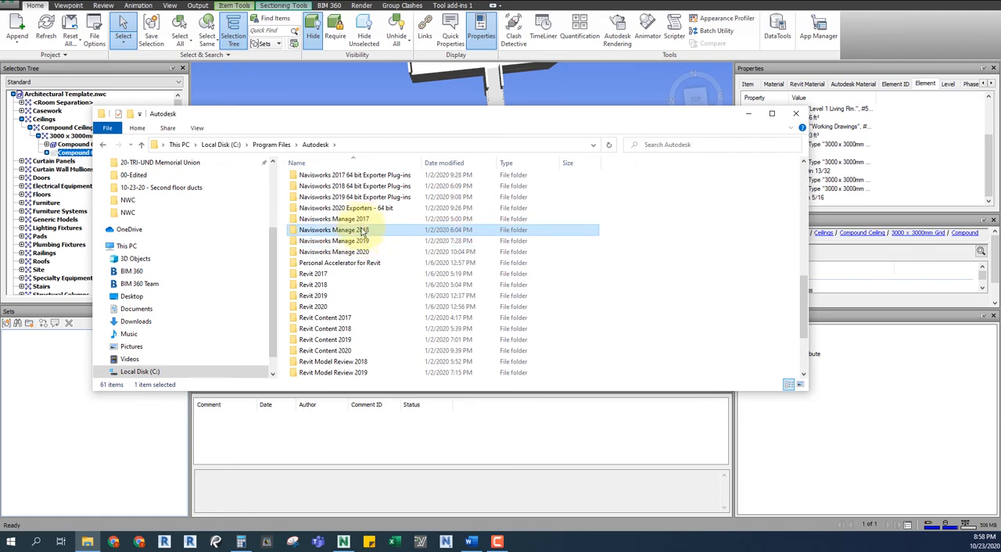
double_click(334, 252)
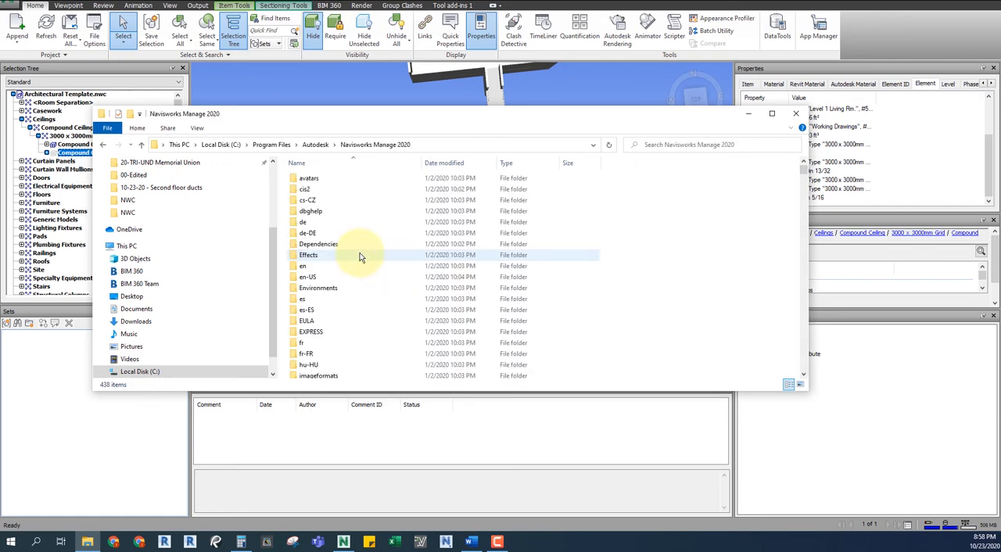
click(307, 233)
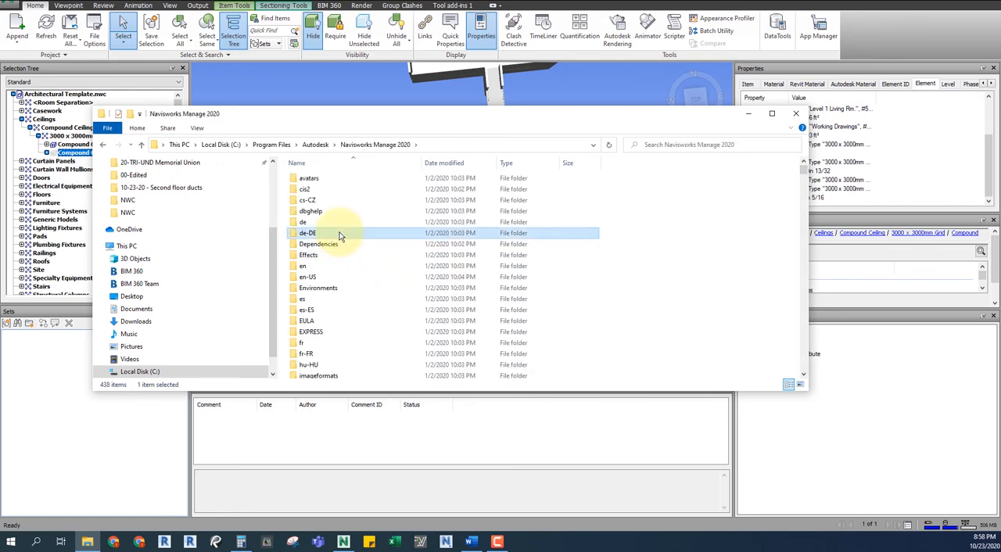
scroll(down, 3)
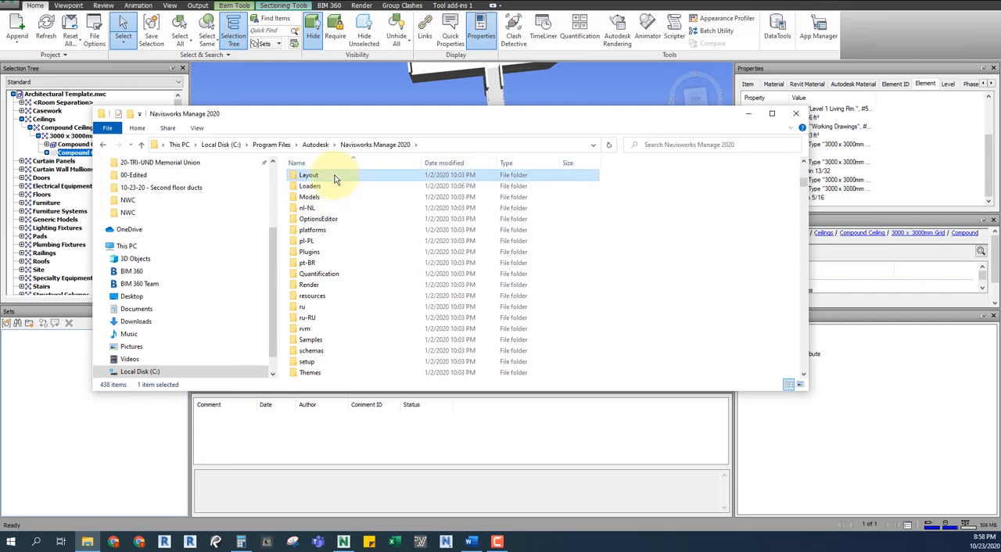
double_click(308, 175)
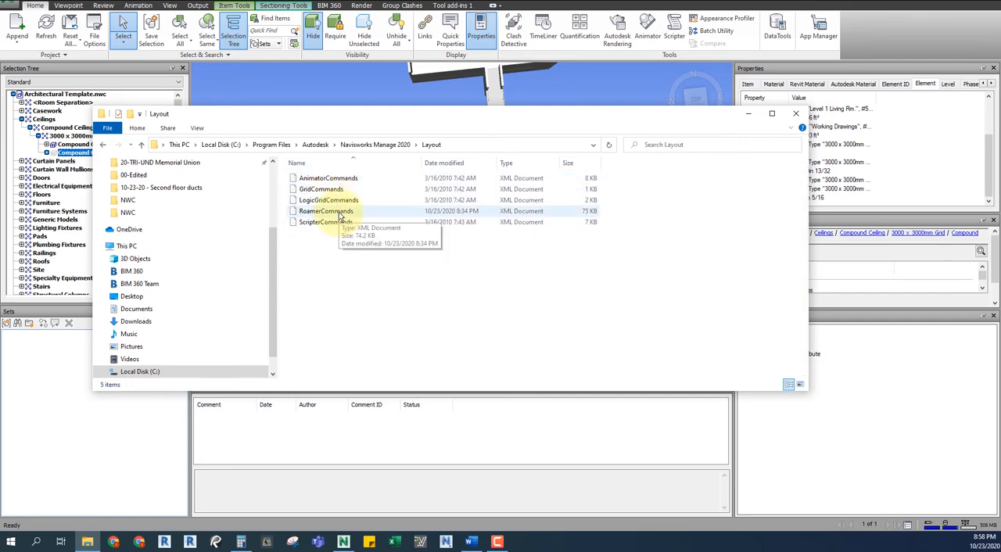
Open RoamerCommands.xml with Notepad via Open with
right_click(325, 211)
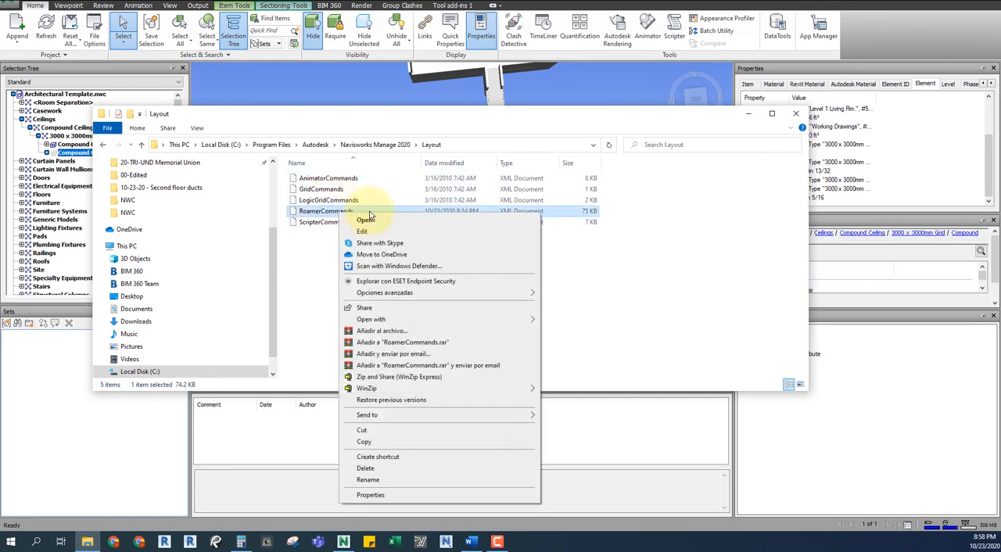
mouse_move(467, 319)
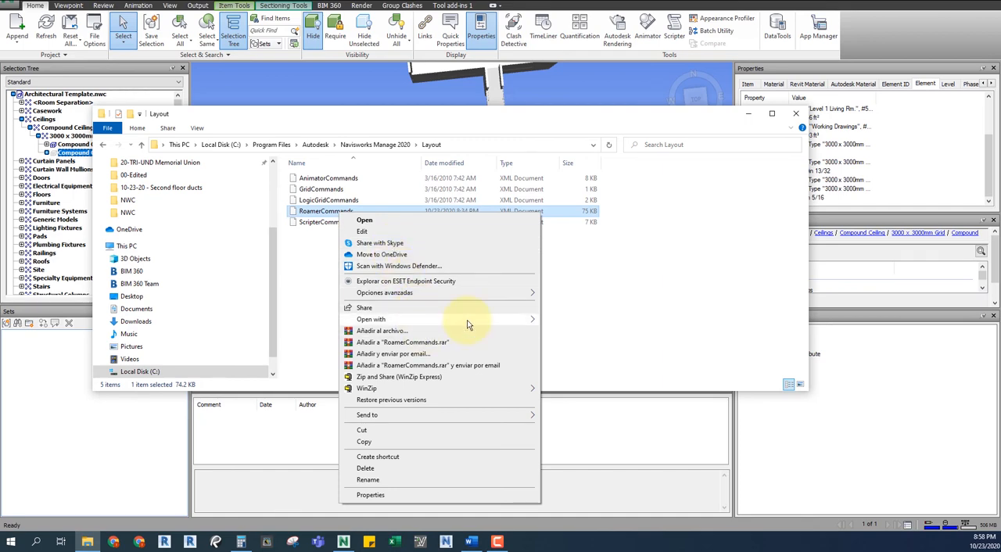
click(362, 219)
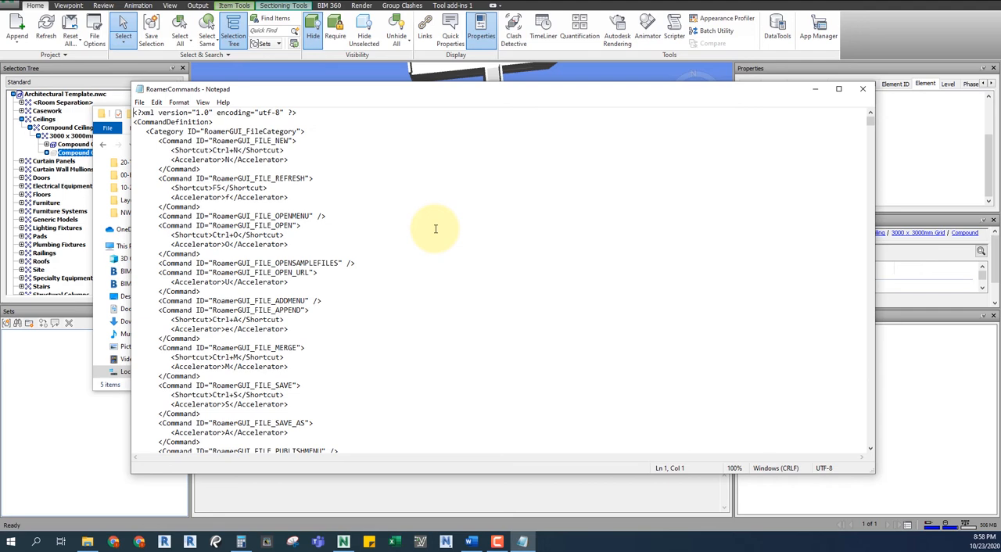
Find RoamerGUI_MODE_SELECT_BOX and add a <Shortcut>Ctrl+Q</Shortcut> line beneath it
click(319, 197)
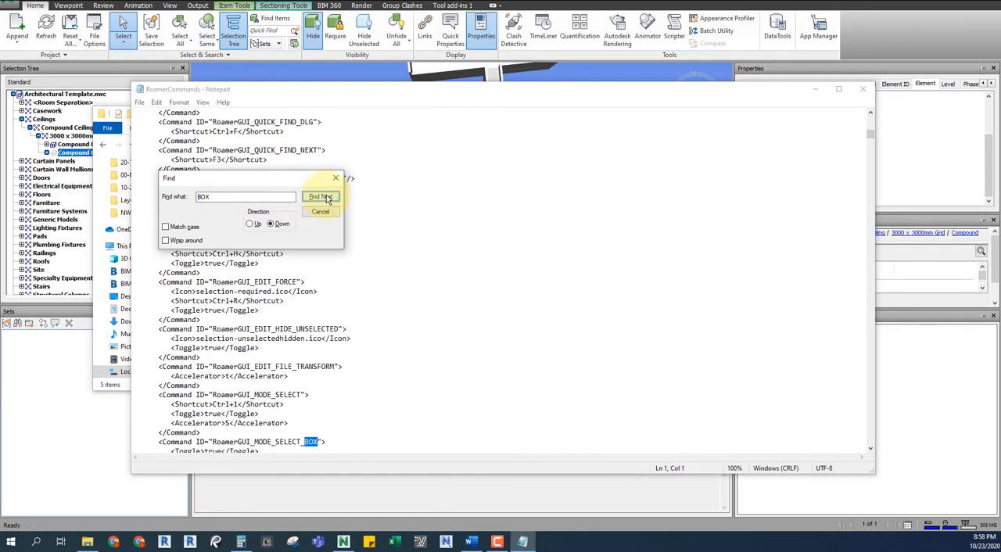
click(321, 197)
text(<Shortcut>Ctrl+1</Shortcut>)
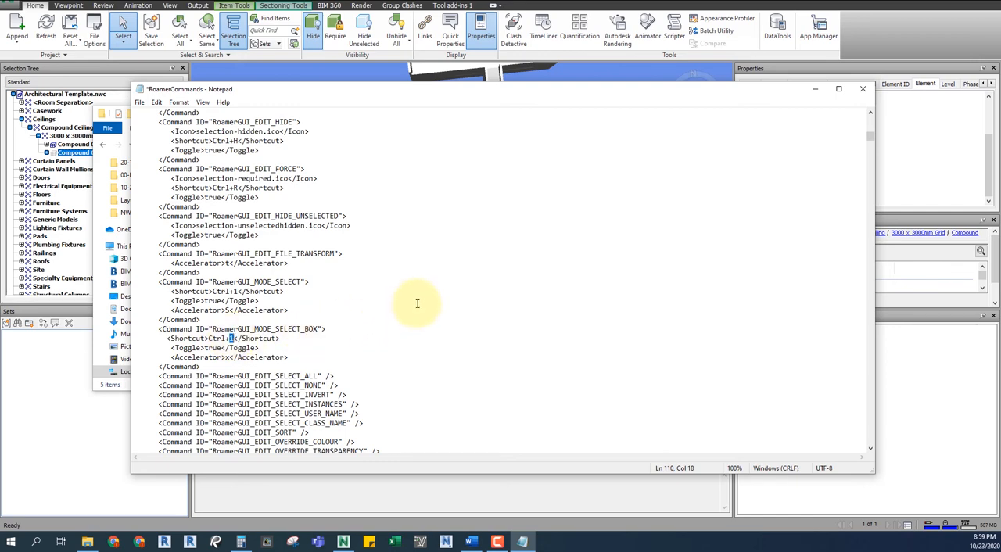
click(140, 103)
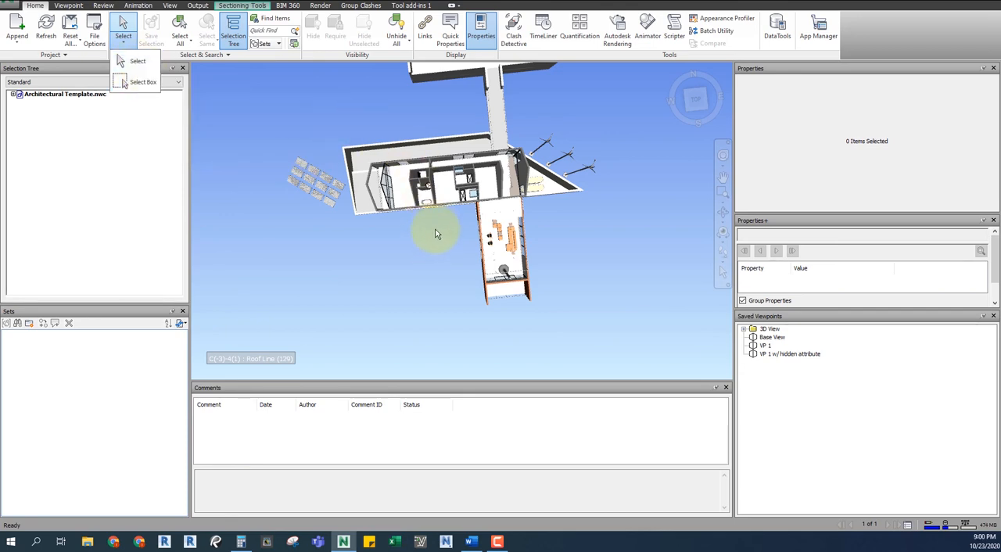
Switch to Select Box and window-select the whole house, 46 items
click(388, 153)
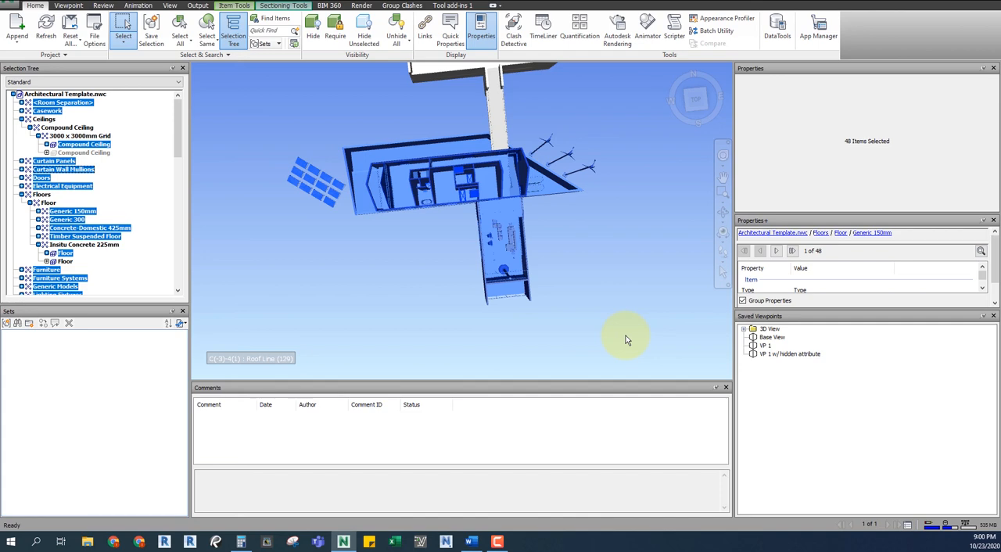
mouse_move(626, 352)
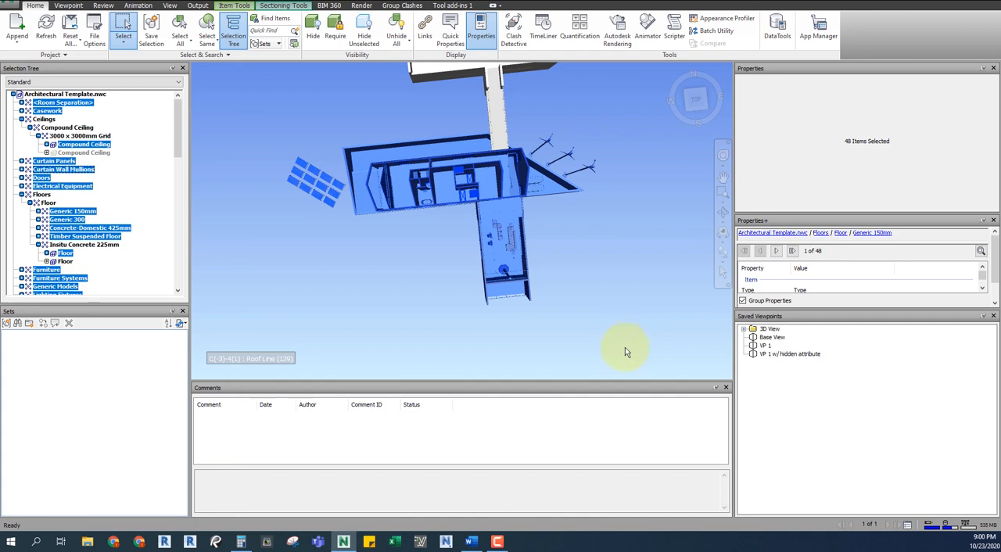